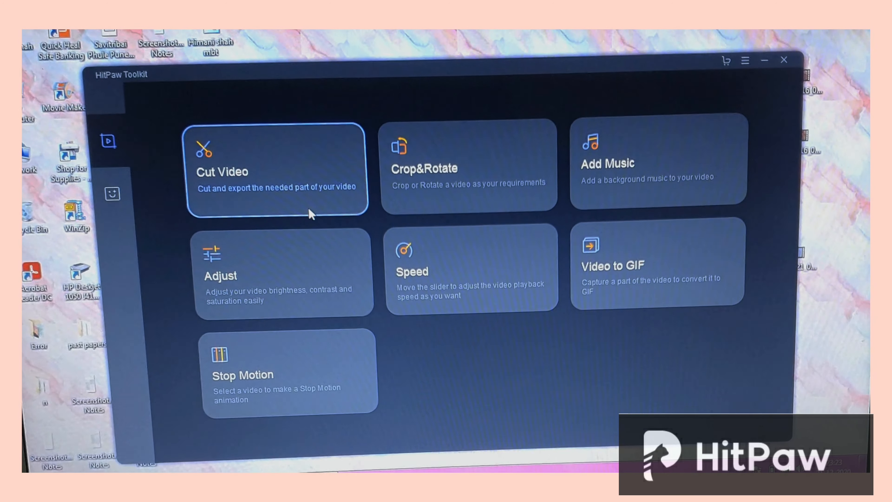
Trim the dog clip to 03:258–06:041 in Cut Video and export it, naming the MP4 file.
{"action": "left_click", "coordinate": [276, 165]}
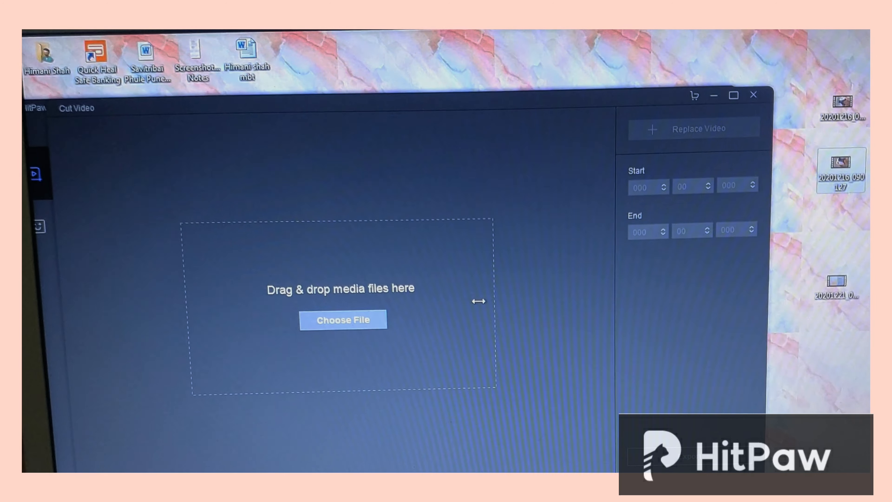
{"action": "left_click", "coordinate": [343, 319]}
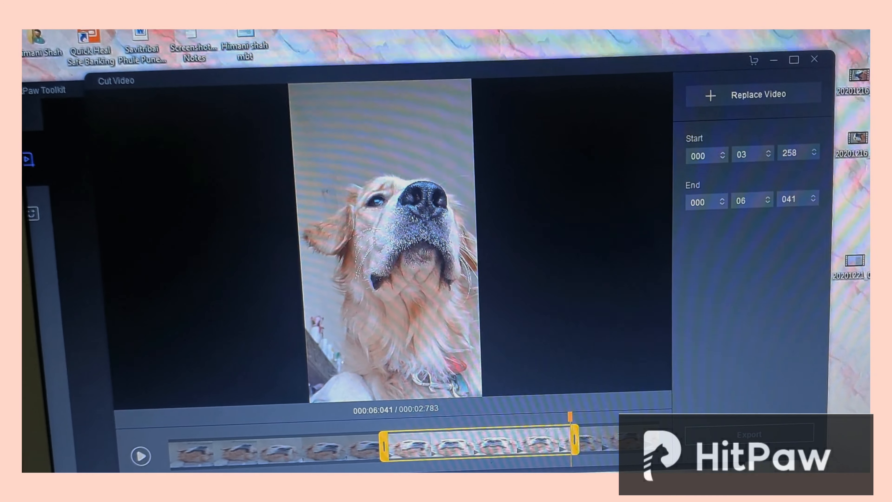
{"action": "left_click", "coordinate": [139, 458]}
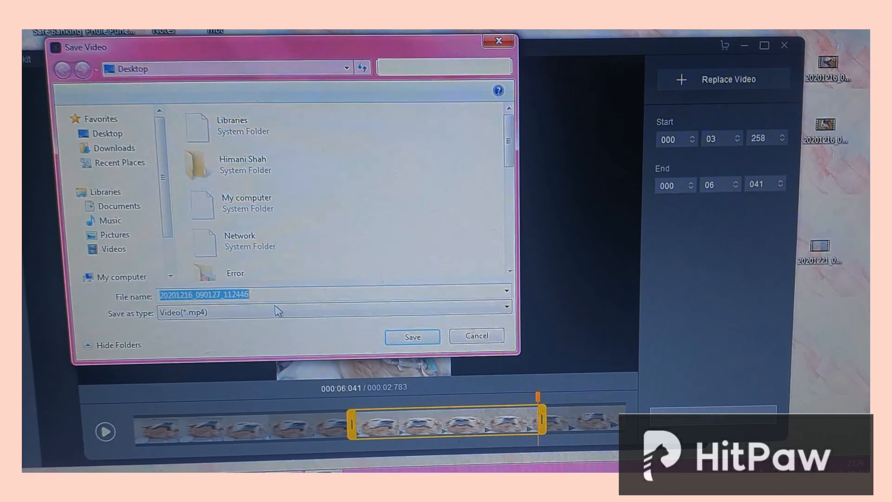
{"action": "type", "text": "s"}
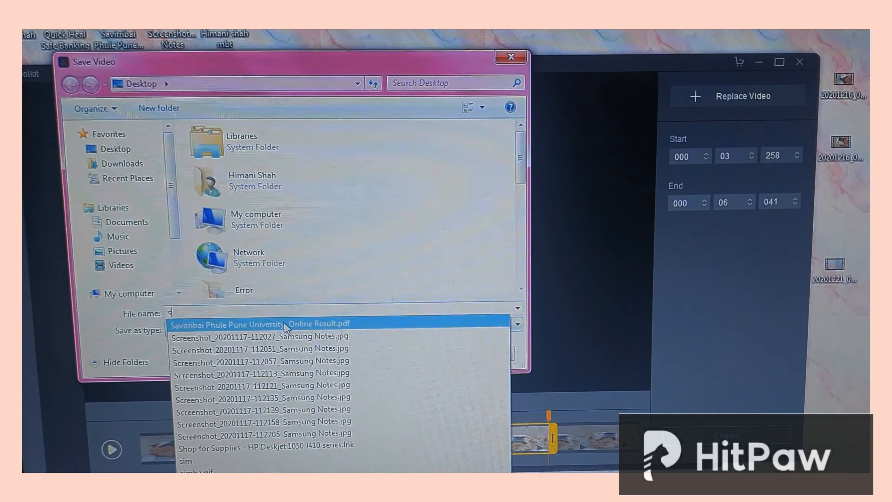
{"action": "type", "text": "i"}
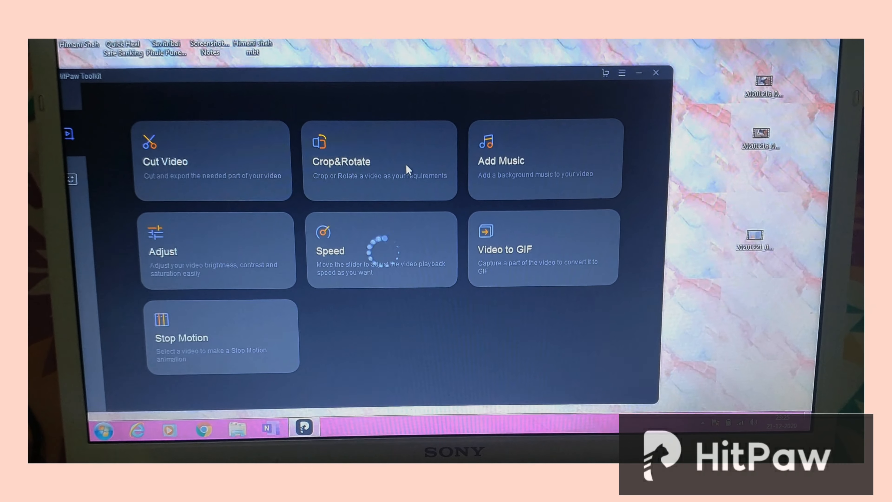
{"action": "left_click", "coordinate": [378, 159]}
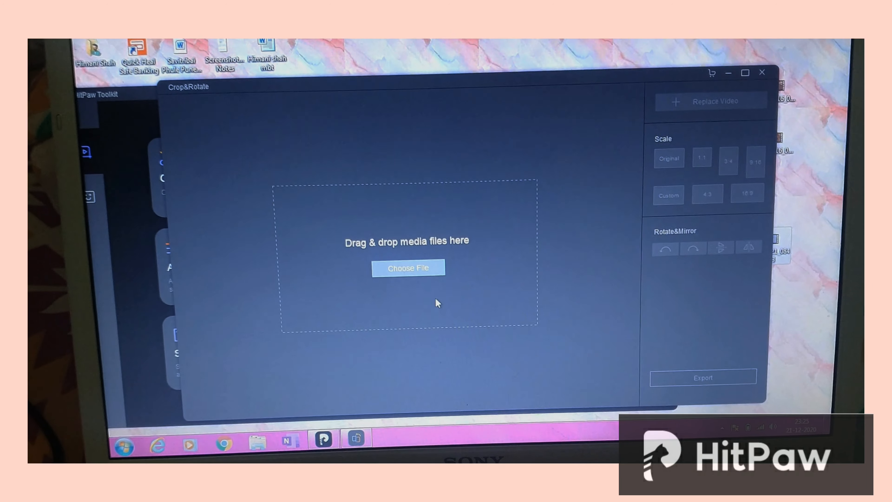
{"action": "left_click", "coordinate": [408, 268]}
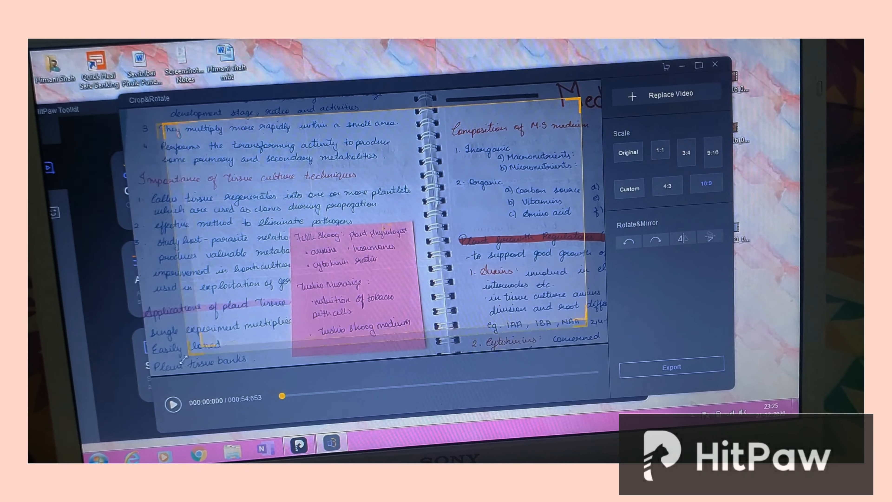
{"action": "left_click", "coordinate": [173, 404]}
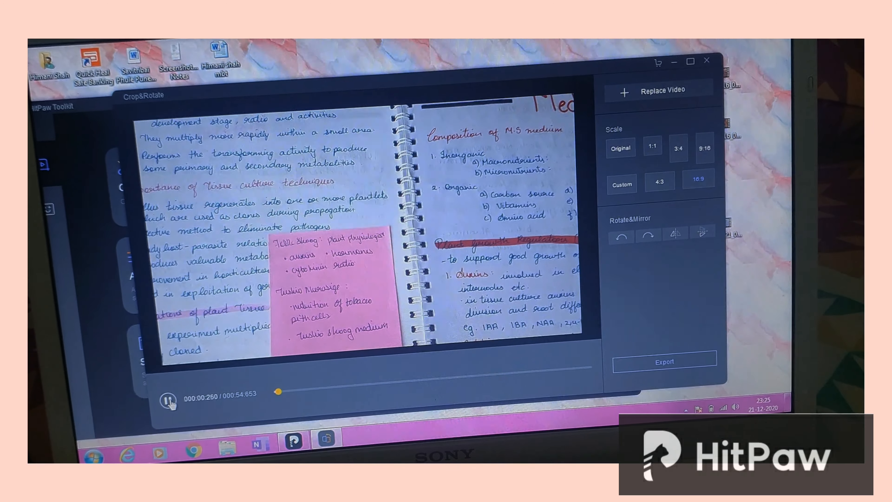
{"action": "left_click", "coordinate": [167, 398]}
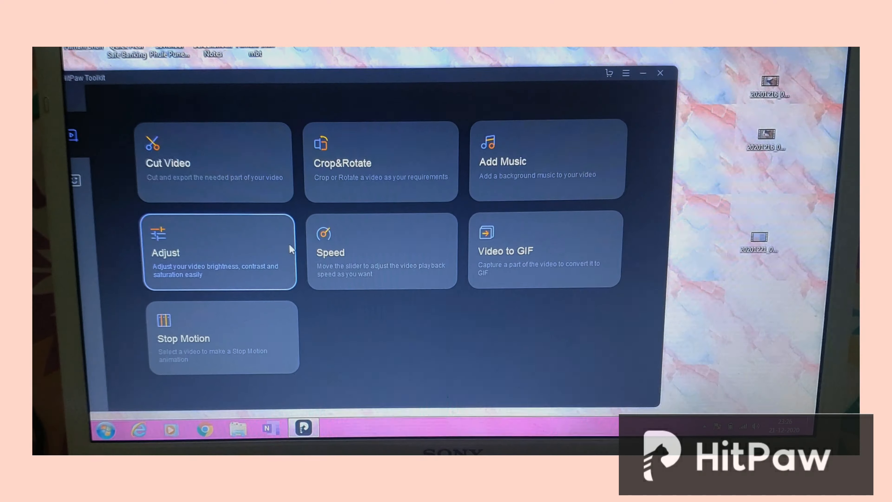
Load the dog clip into the Adjust tool and play its preview.
{"action": "left_click", "coordinate": [219, 251]}
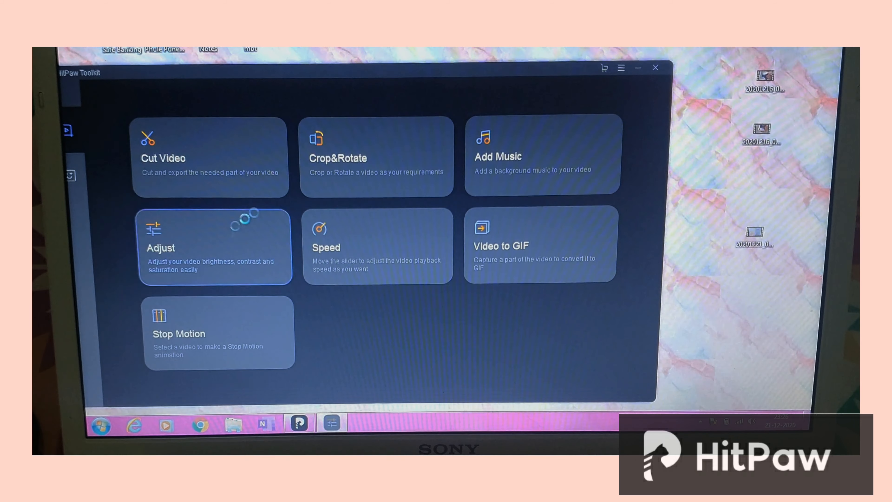
{"action": "left_click", "coordinate": [215, 246]}
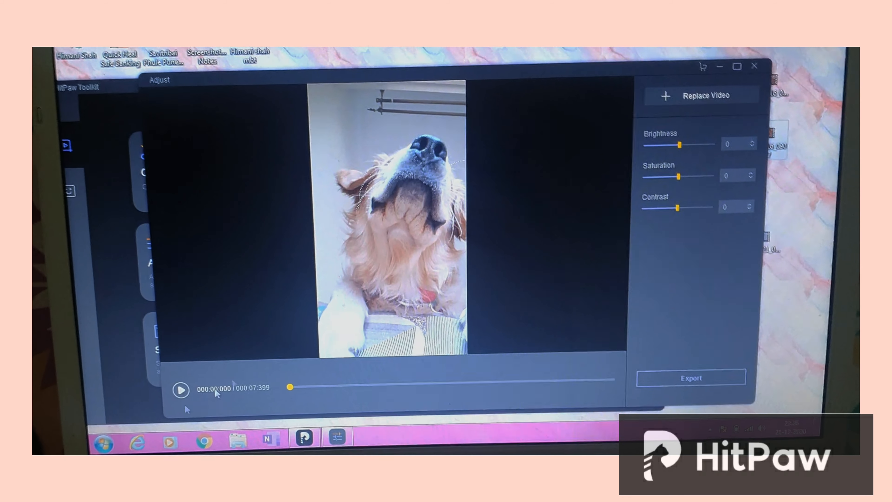
{"action": "left_click", "coordinate": [181, 390]}
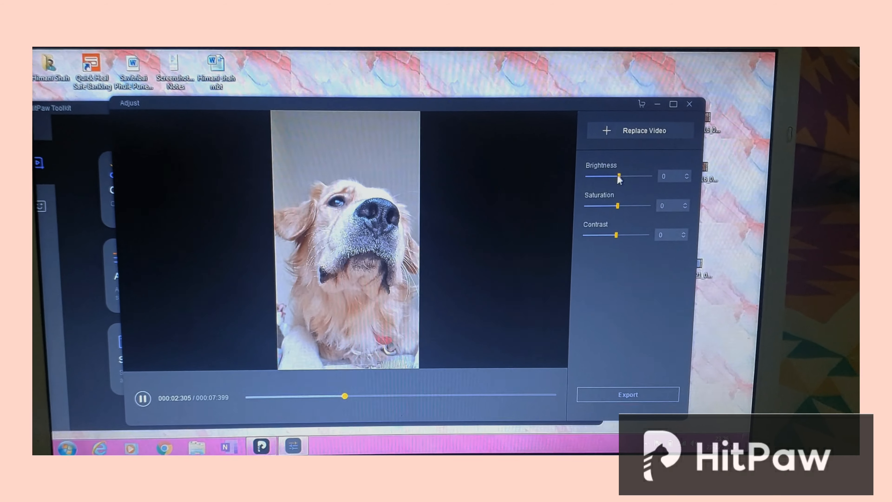
Lower the clip's brightness to -12, saturation to -13 and contrast to -20.
{"action": "left_click_drag", "start_coordinate": [618, 175], "coordinate": [625, 182]}
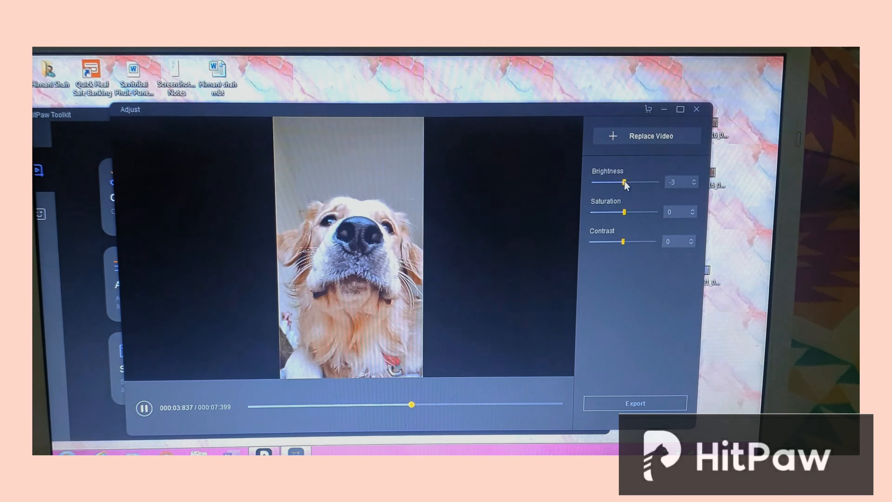
{"action": "left_click_drag", "start_coordinate": [628, 182], "coordinate": [623, 184]}
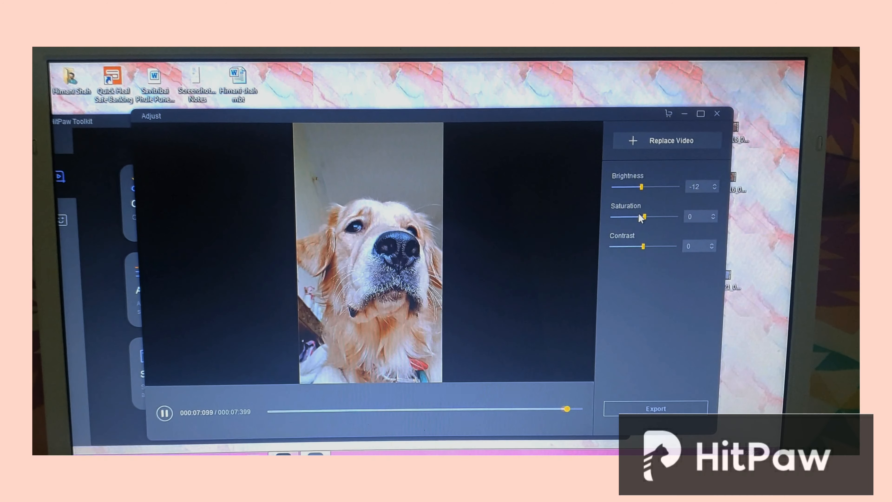
{"action": "left_click_drag", "start_coordinate": [643, 216], "coordinate": [643, 217]}
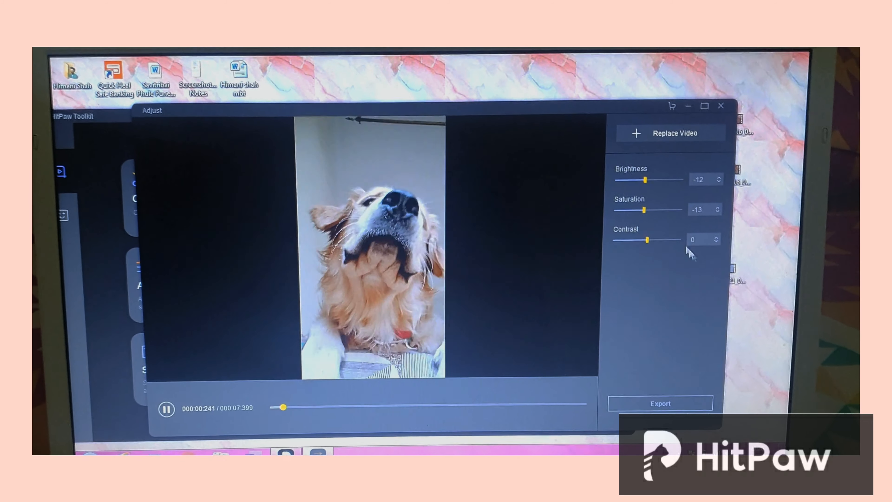
{"action": "left_click_drag", "start_coordinate": [646, 239], "coordinate": [631, 239]}
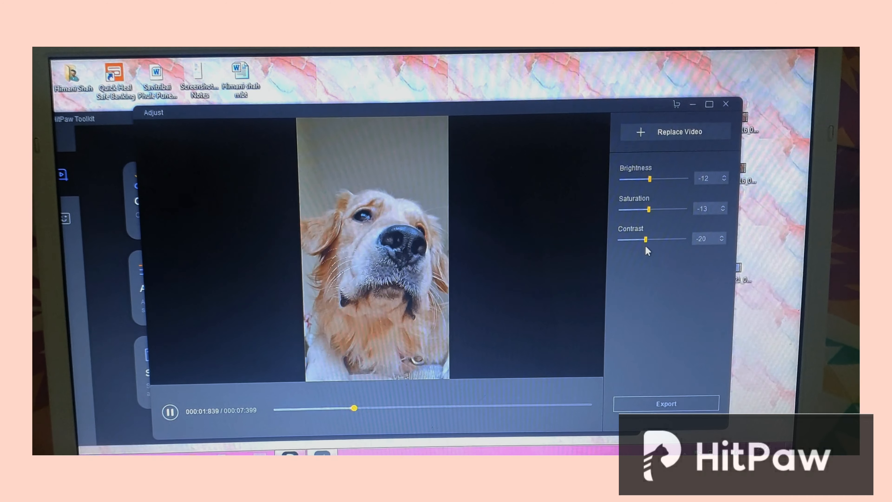
{"action": "left_click_drag", "start_coordinate": [631, 238], "coordinate": [660, 236]}
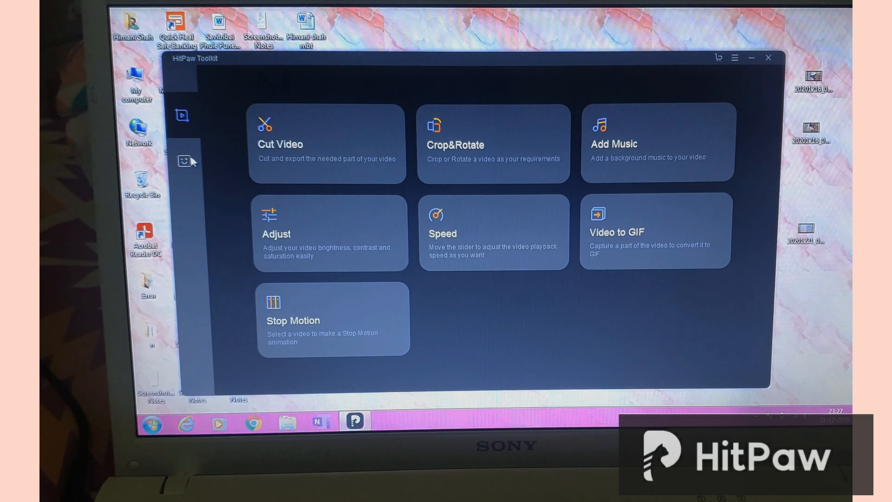
Browse the meme templates, then return to the video tools for Video to GIF.
{"action": "left_click", "coordinate": [182, 162]}
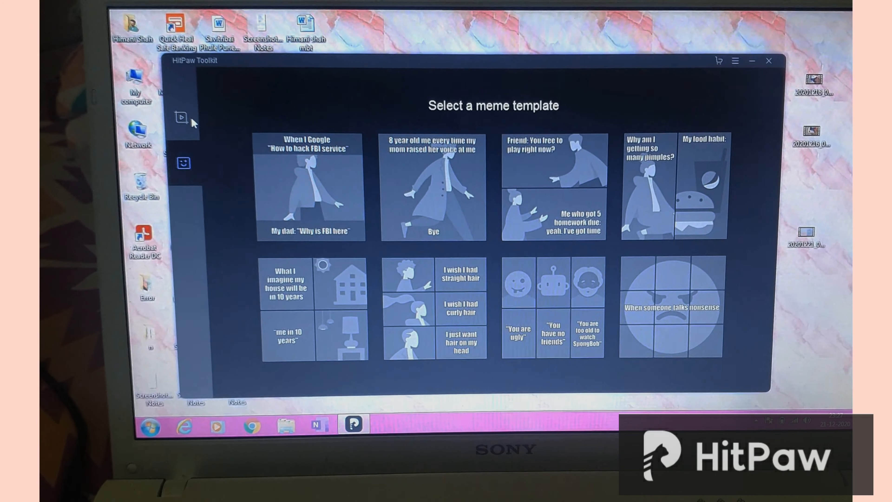
{"action": "left_click", "coordinate": [183, 118]}
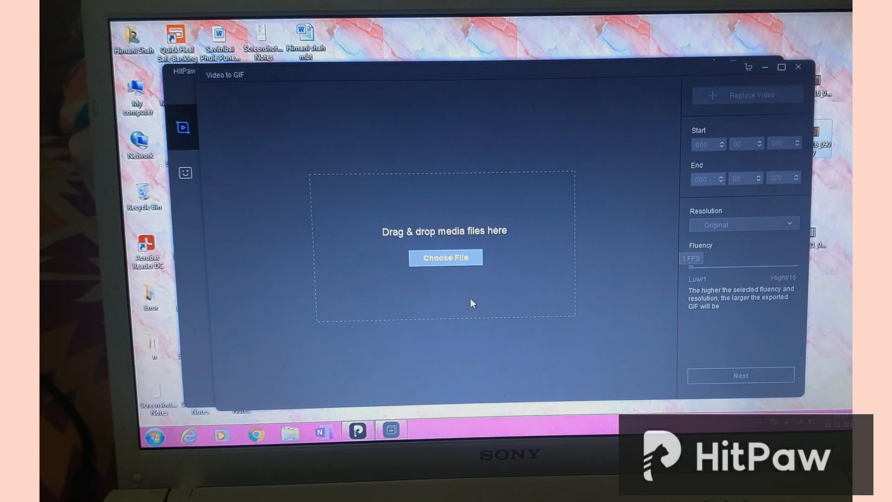
Load the trimmed dog clip into Video to GIF and keep the 480P*AUTO resolution.
{"action": "left_click", "coordinate": [446, 257]}
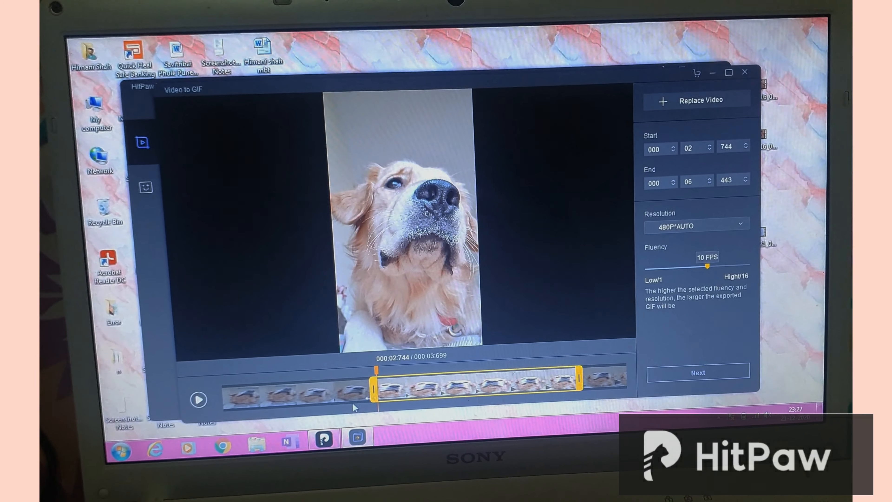
{"action": "left_click", "coordinate": [198, 398]}
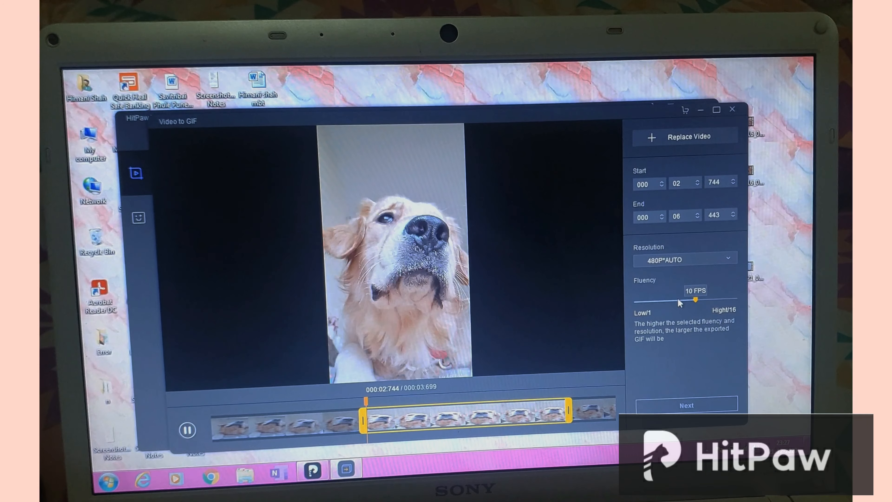
{"action": "left_click", "coordinate": [686, 259]}
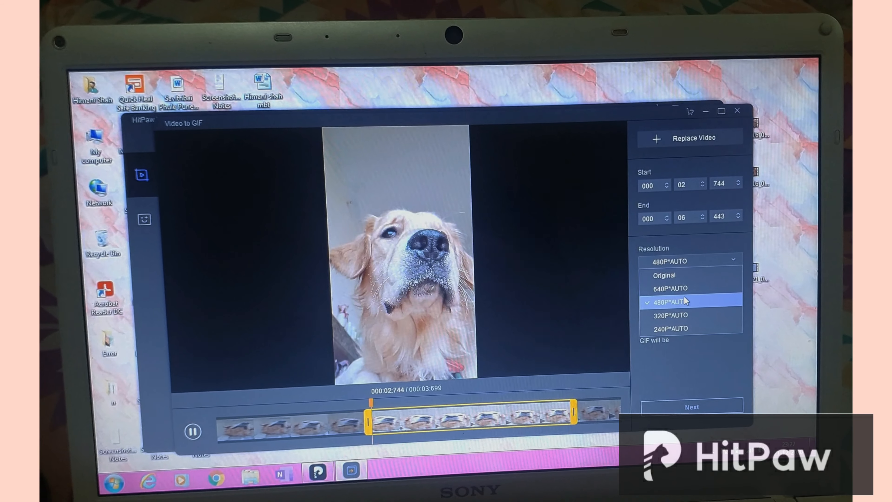
{"action": "left_click", "coordinate": [673, 302]}
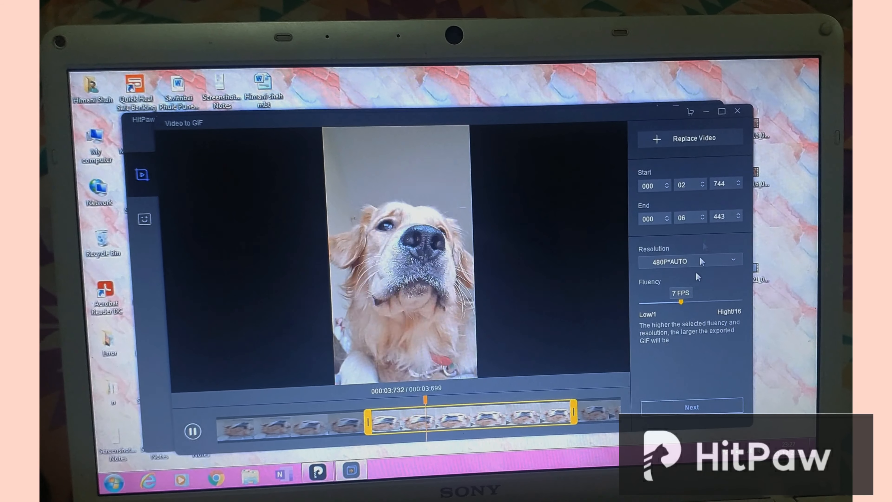
Export the 7 FPS GIF at Medium quality.
{"action": "left_click", "coordinate": [692, 406]}
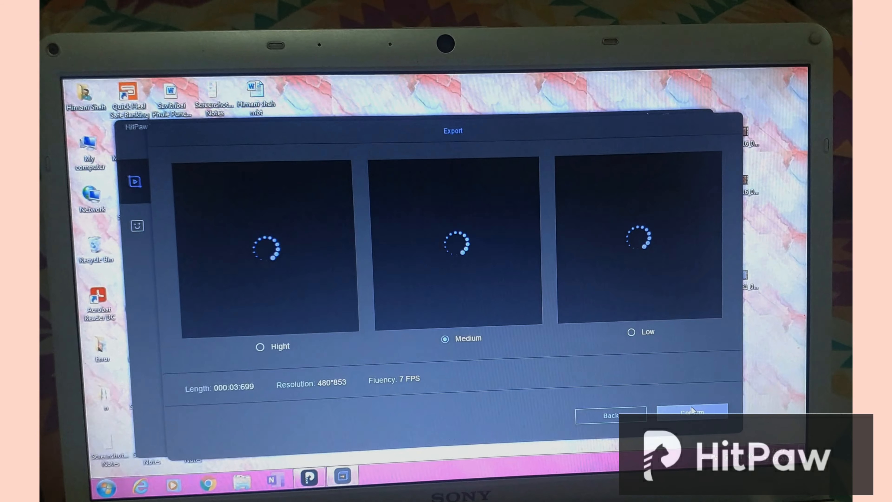
{"action": "left_click", "coordinate": [692, 413]}
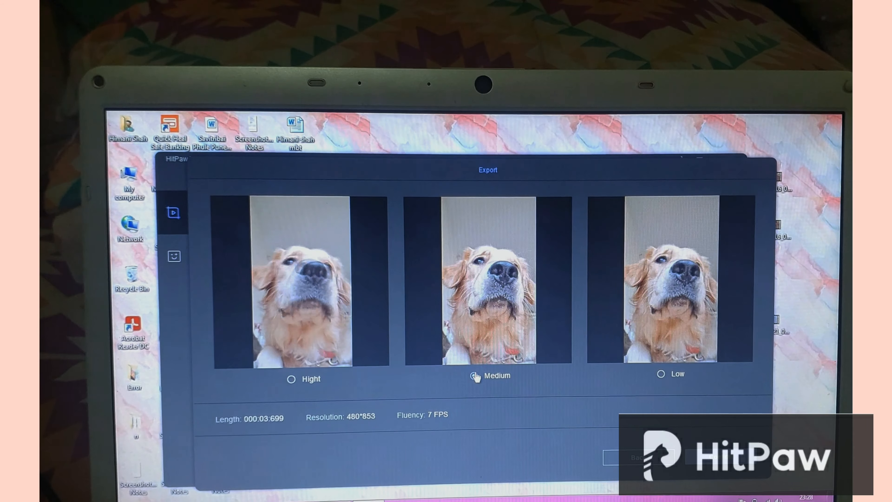
{"action": "left_click", "coordinate": [478, 375]}
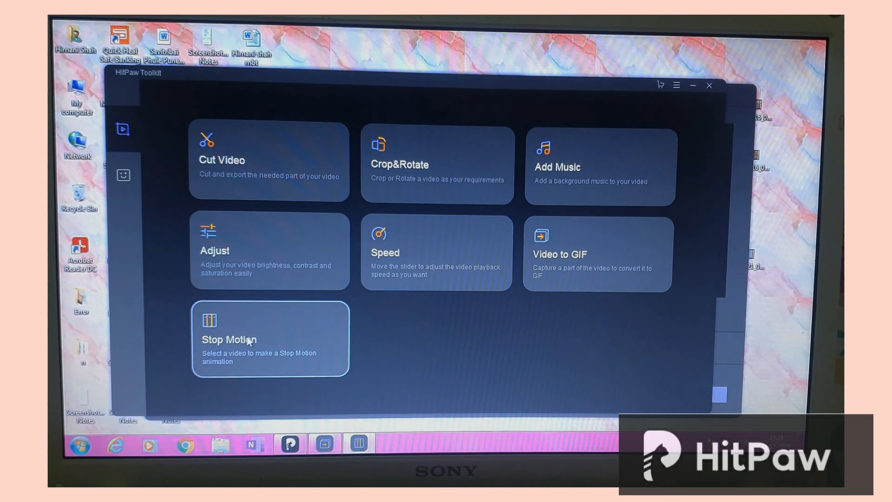
Load the dog video into the Stop Motion tool and preview it.
{"action": "left_click", "coordinate": [246, 339]}
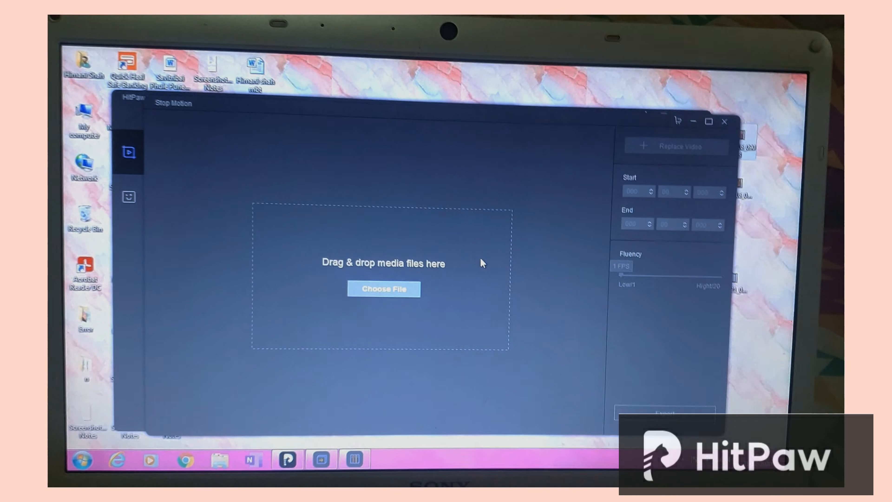
{"action": "left_click", "coordinate": [383, 289]}
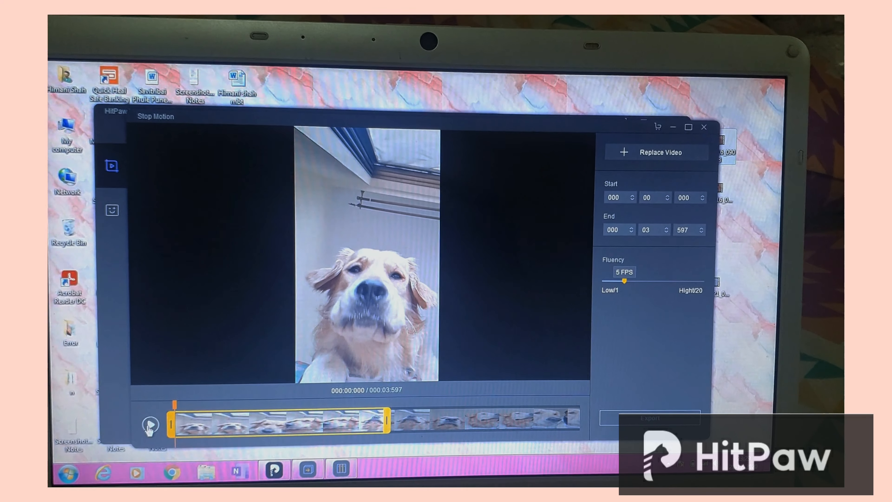
{"action": "left_click", "coordinate": [148, 428]}
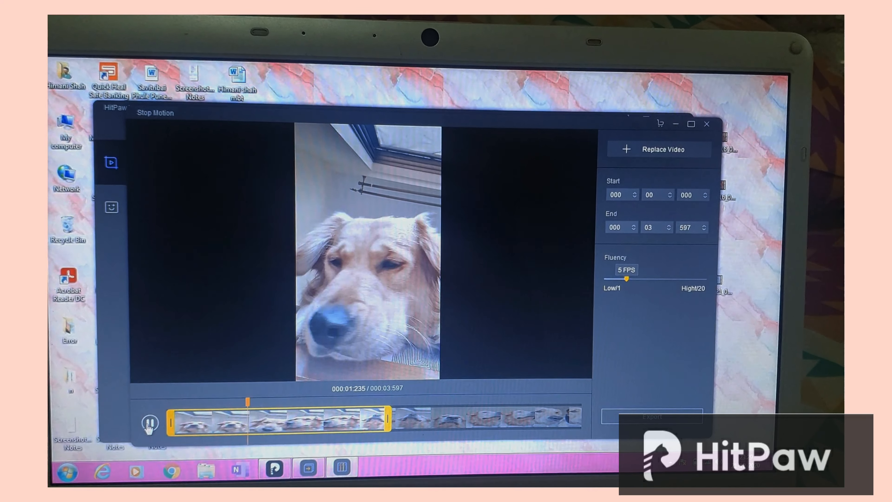
{"action": "left_click", "coordinate": [150, 421]}
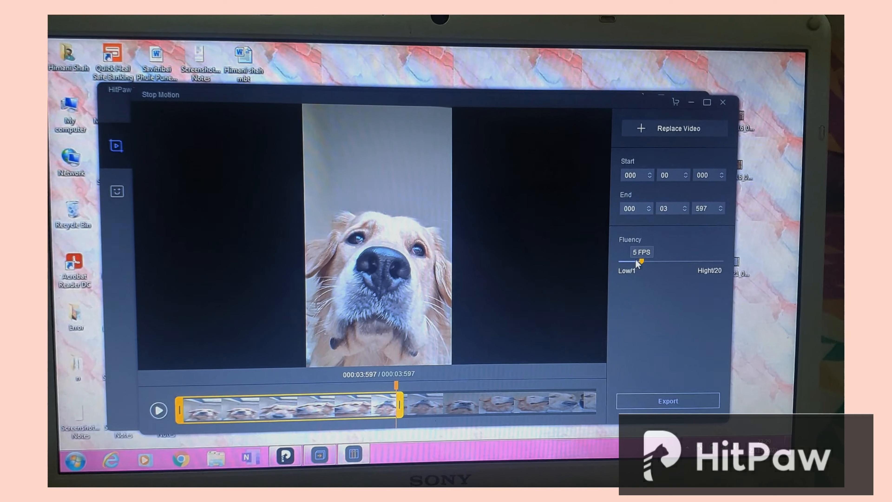
Set the stop-motion fluency to 7 FPS, then export and save the video.
{"action": "left_click_drag", "start_coordinate": [635, 260], "coordinate": [695, 260]}
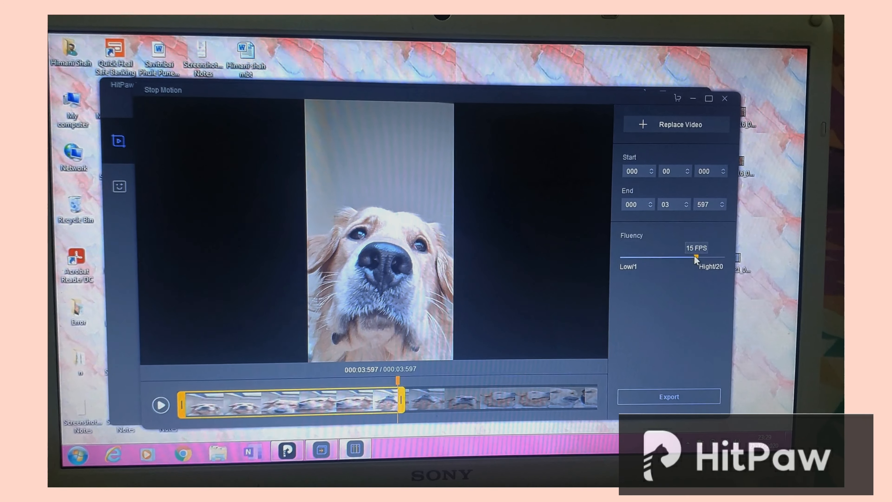
{"action": "left_click_drag", "start_coordinate": [694, 257], "coordinate": [673, 257]}
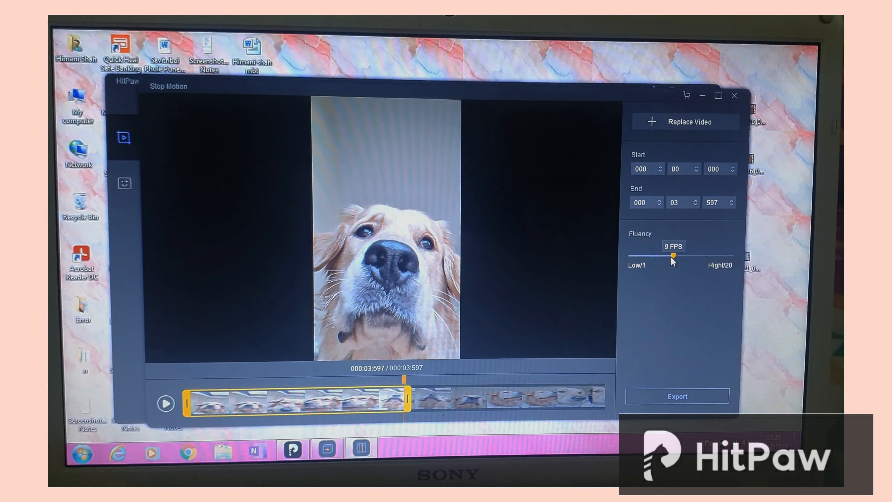
{"action": "left_click_drag", "start_coordinate": [674, 256], "coordinate": [657, 255]}
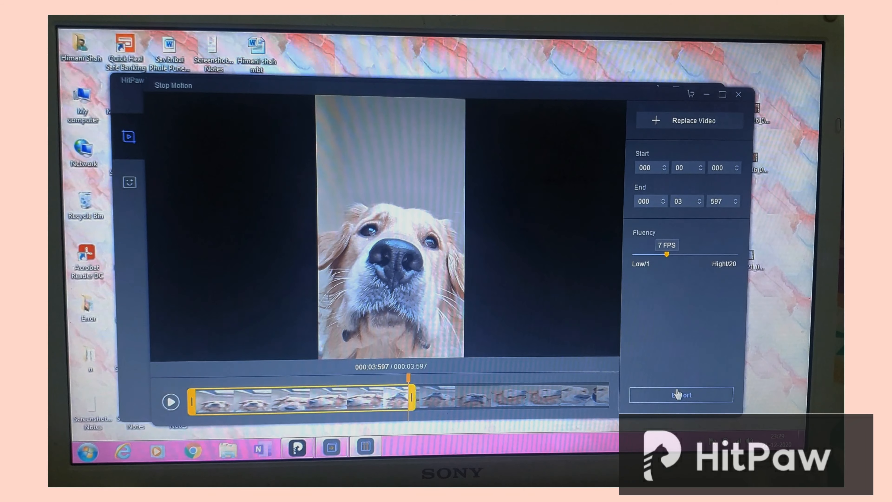
{"action": "left_click", "coordinate": [681, 395]}
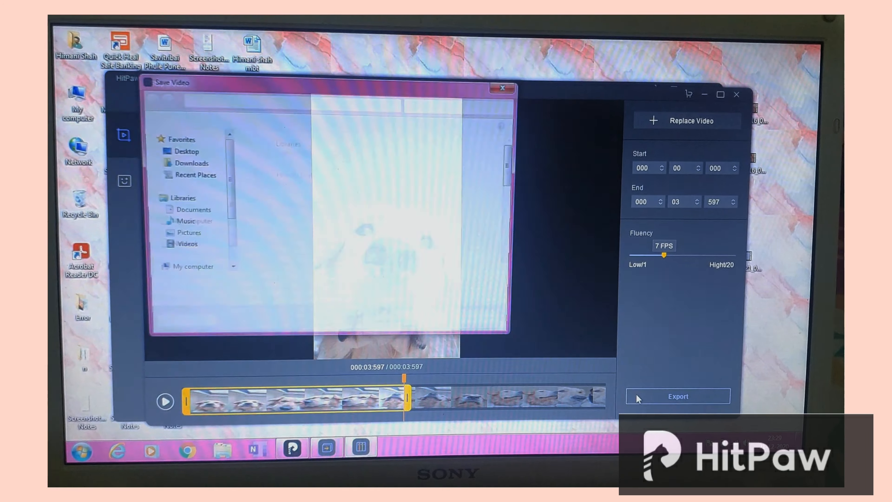
{"action": "left_click", "coordinate": [678, 396]}
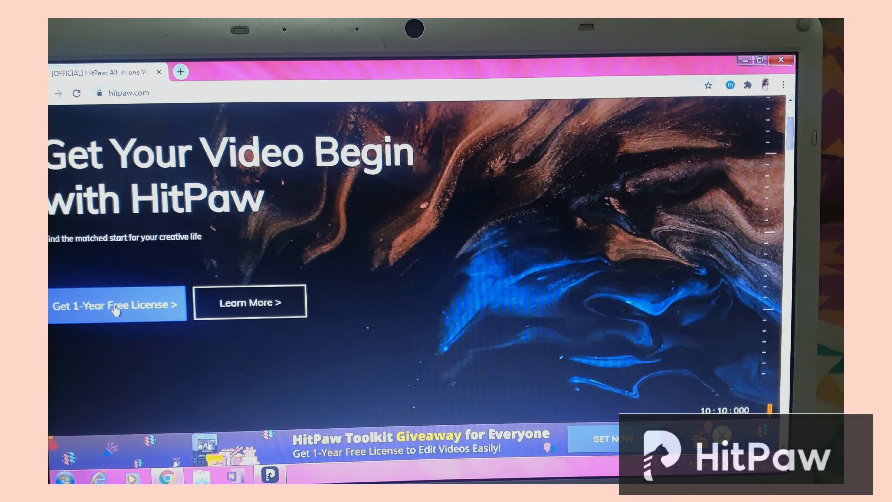
{"action": "left_click", "coordinate": [115, 304]}
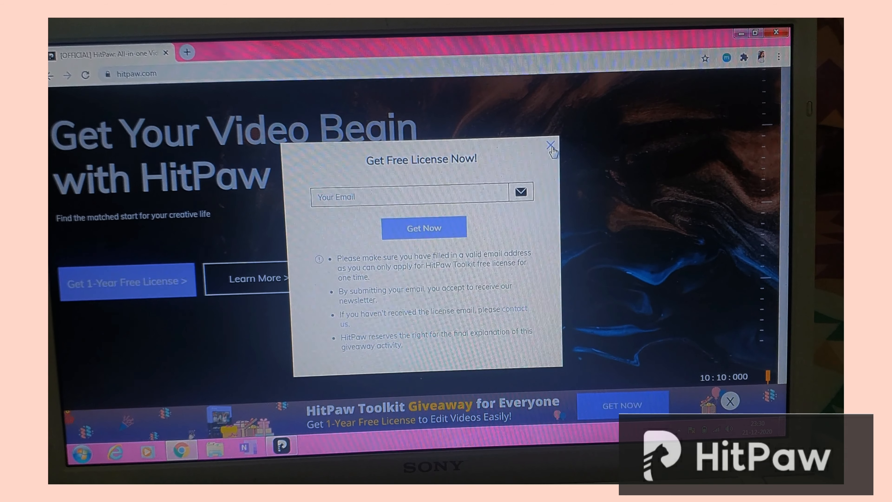
{"action": "left_click", "coordinate": [548, 144]}
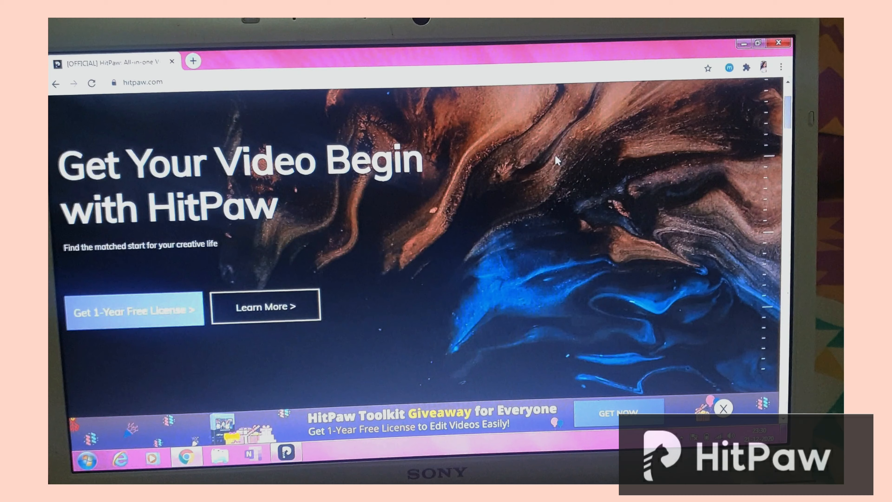
{"action": "scroll", "scroll_direction": "down", "scroll_amount": 3}
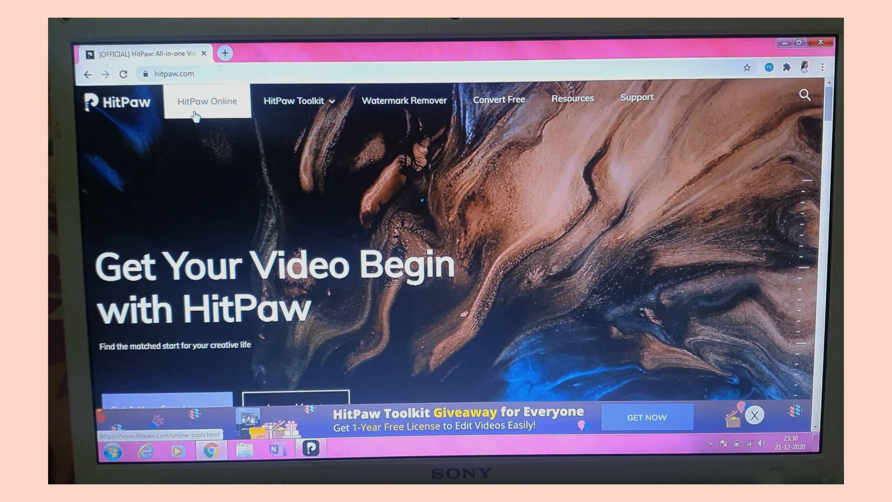
{"action": "scroll", "scroll_direction": "down", "scroll_amount": 3}
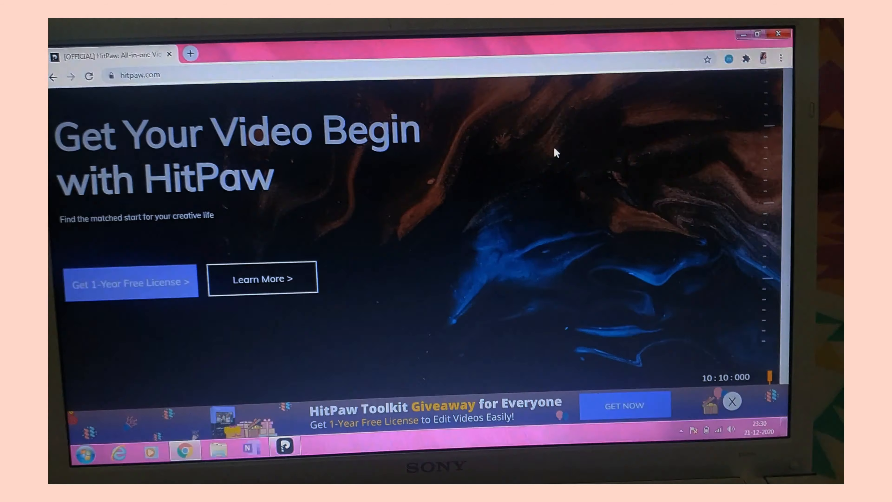